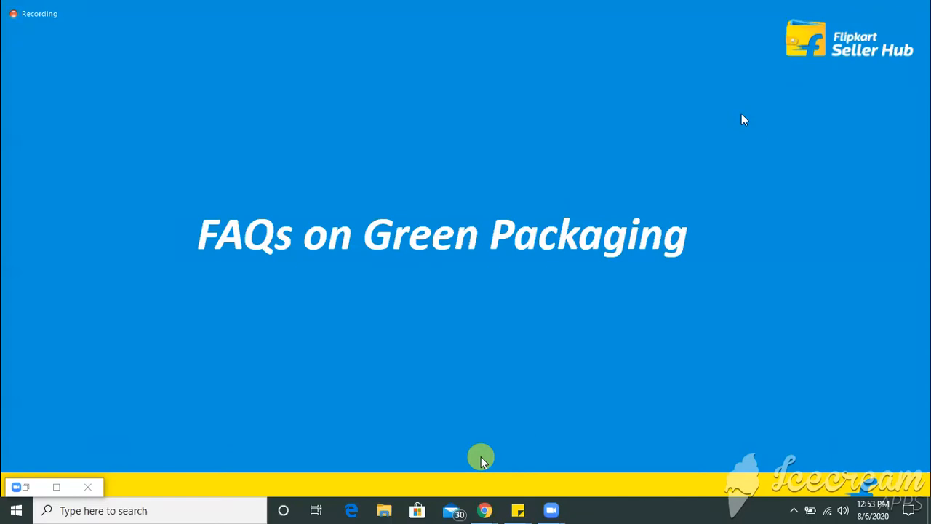
mouse_move(733, 21)
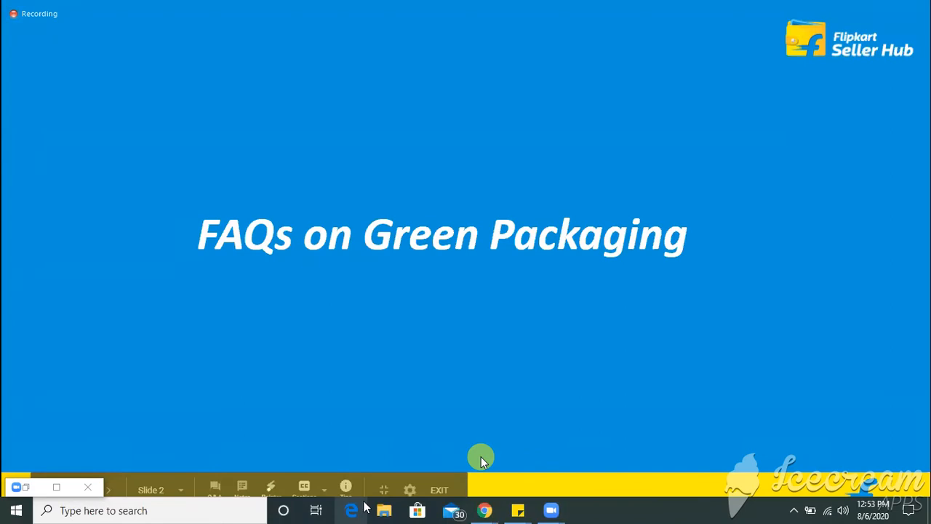
mouse_move(250, 422)
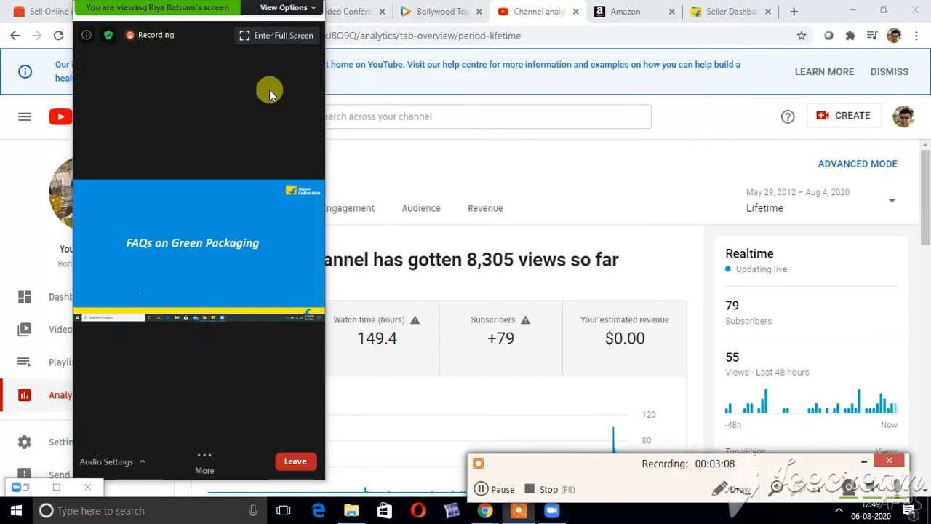
Return the shared 'FAQs on Green Packaging' slide to full-screen view
click(282, 35)
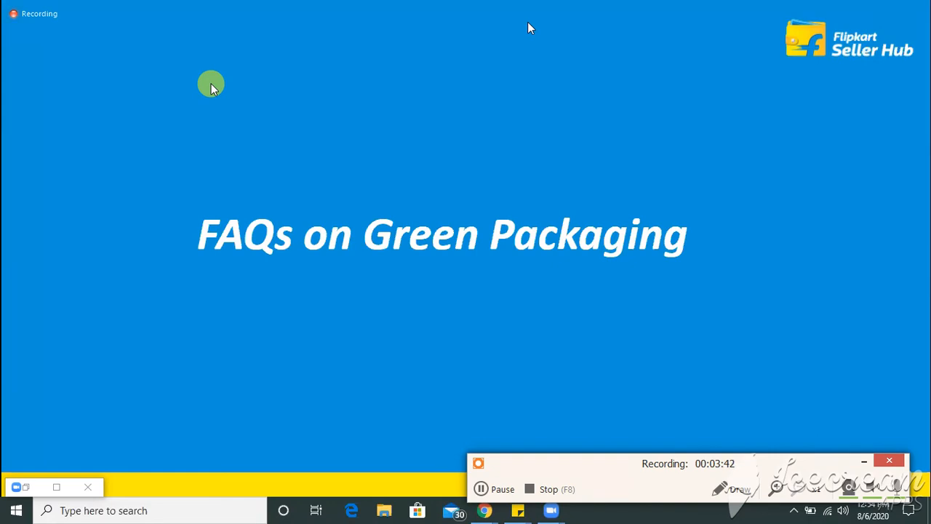
click(414, 12)
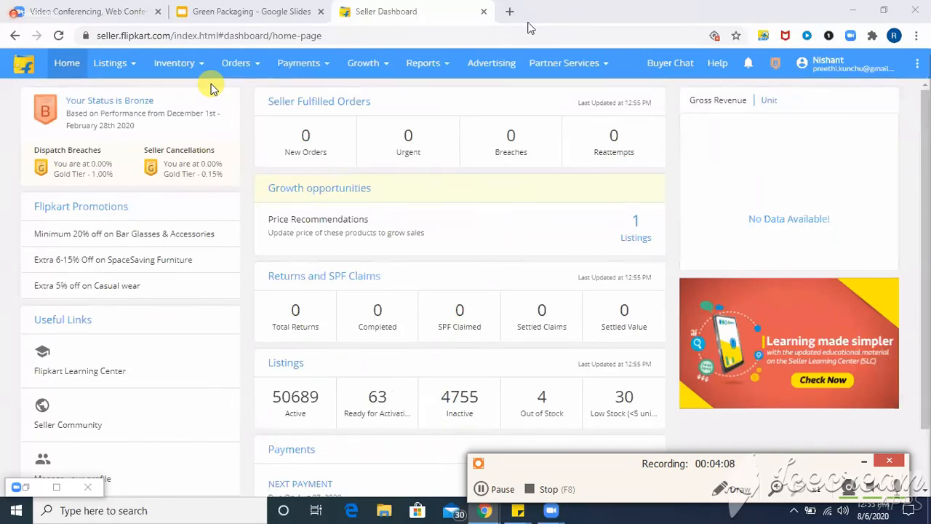
mouse_move(329, 226)
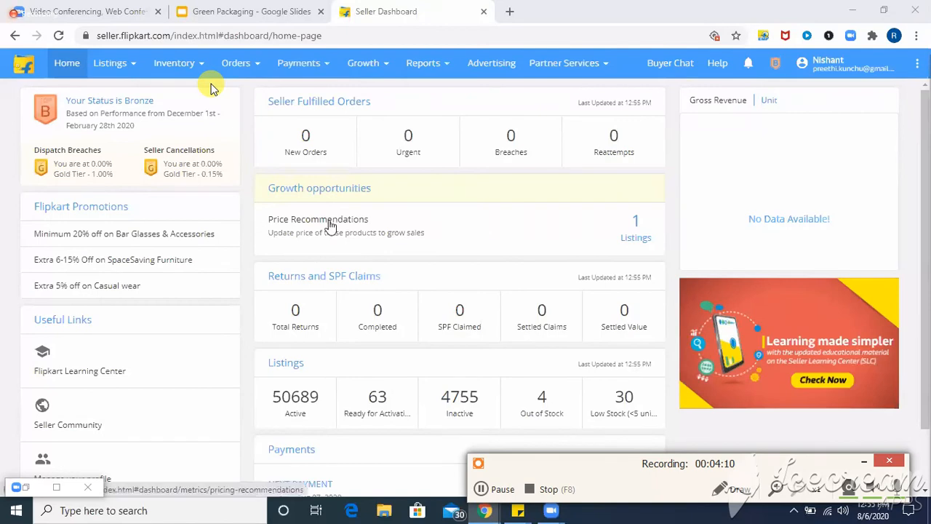
Navigate via Orders > Active Orders to My Orders, then follow Get Flipkart Packaging
click(235, 63)
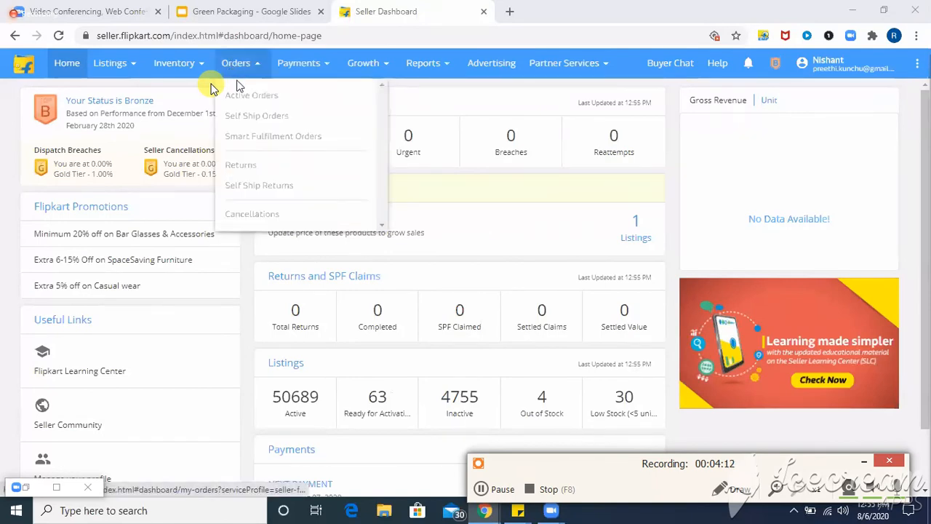
click(252, 94)
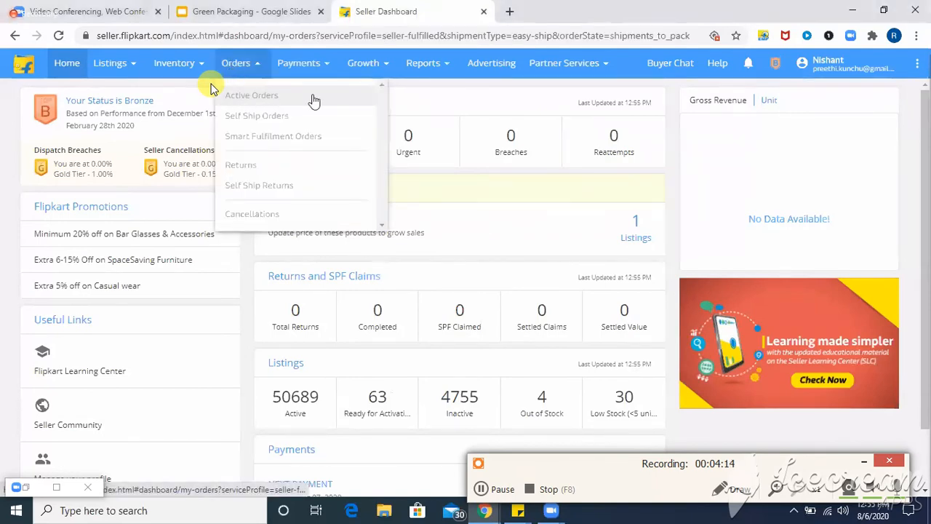
click(252, 94)
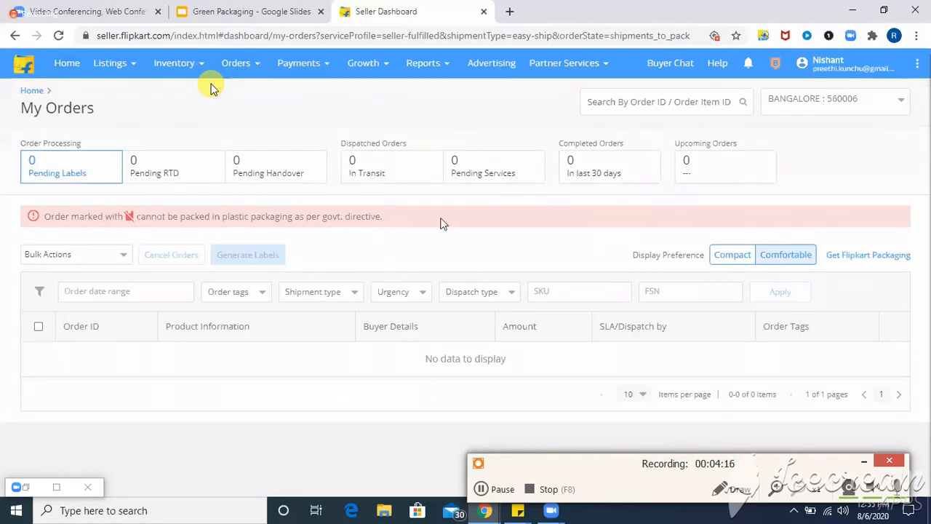
mouse_move(867, 255)
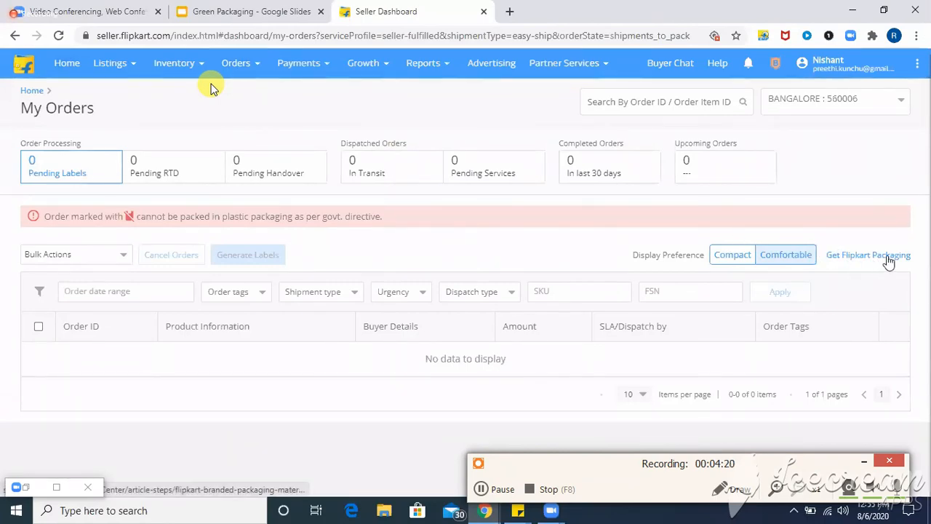
click(868, 254)
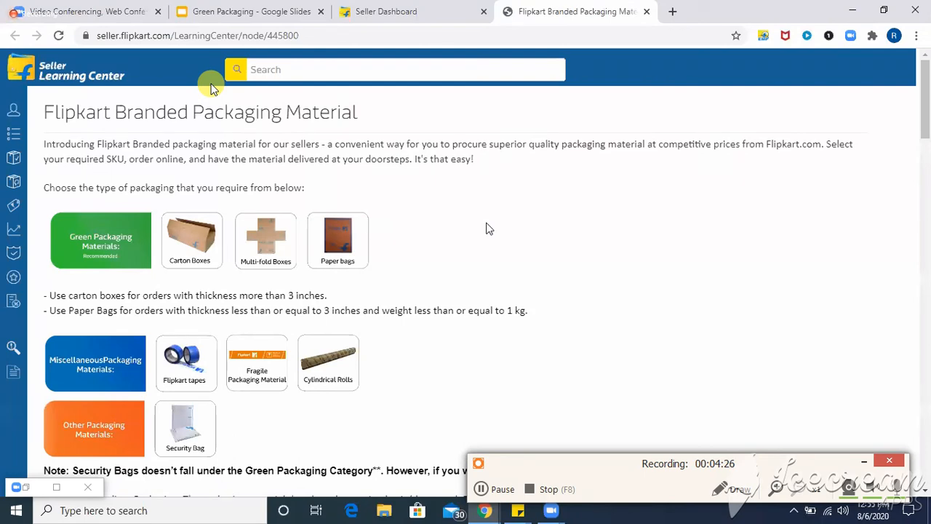
mouse_move(364, 131)
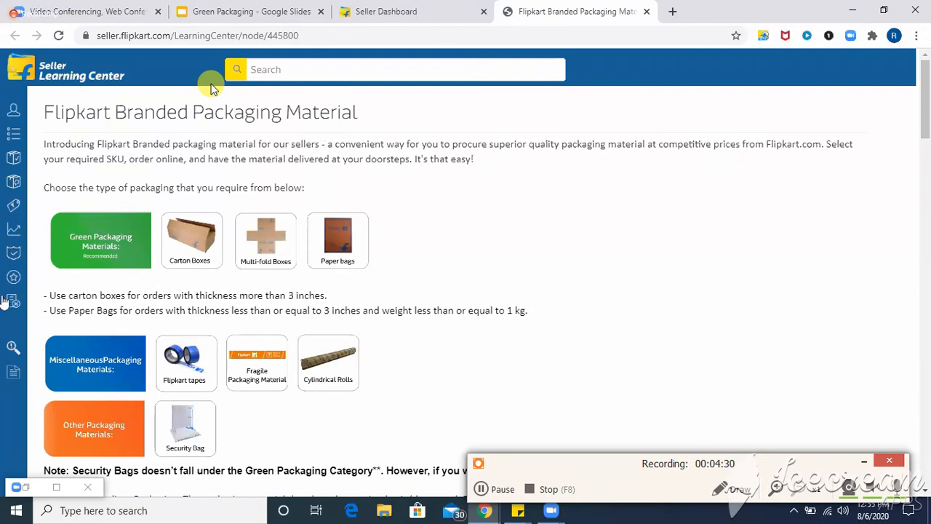
mouse_move(100, 240)
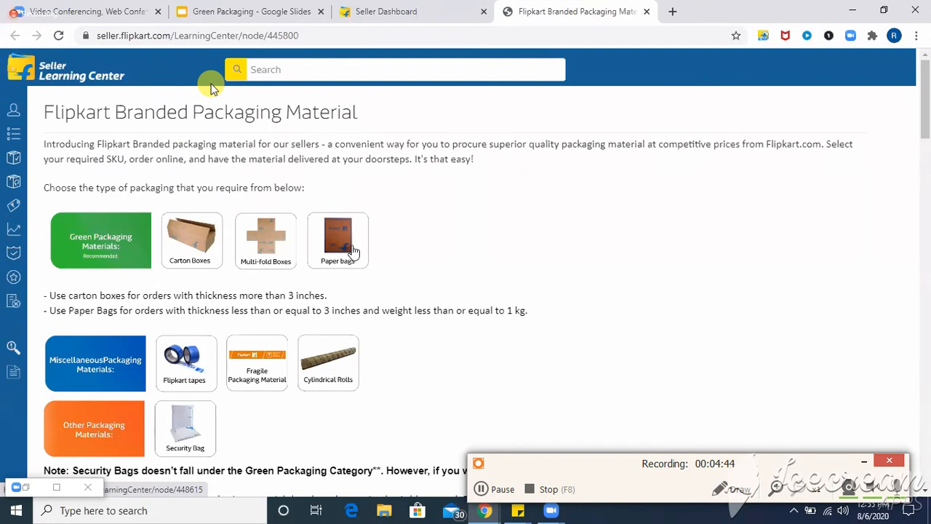
mouse_move(128, 265)
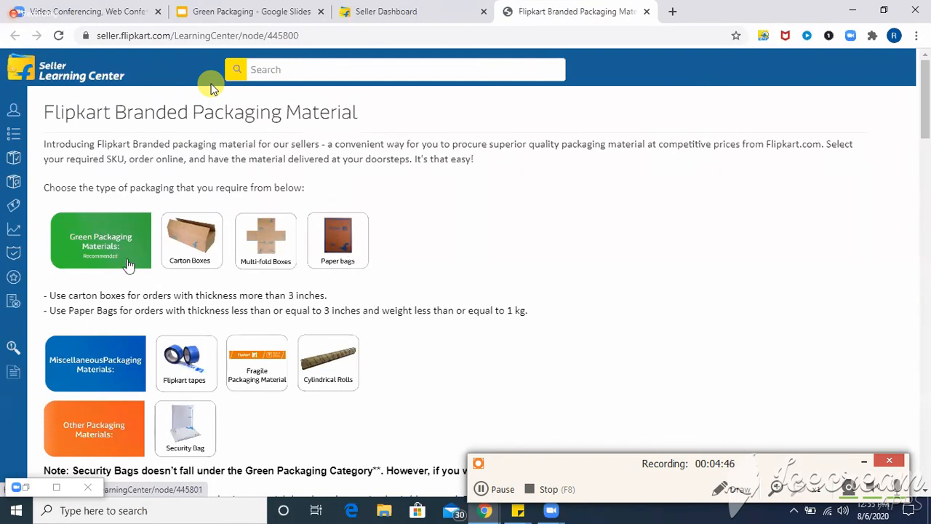
mouse_move(419, 354)
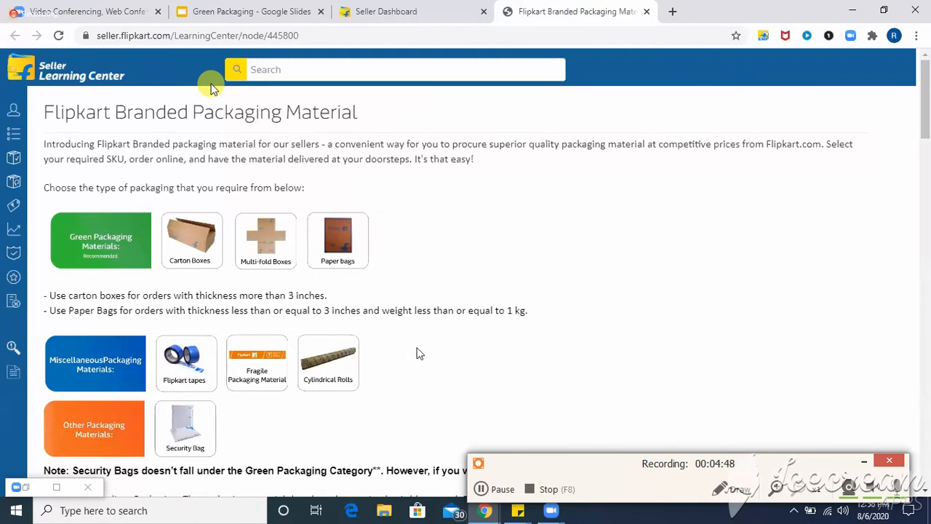
mouse_move(102, 241)
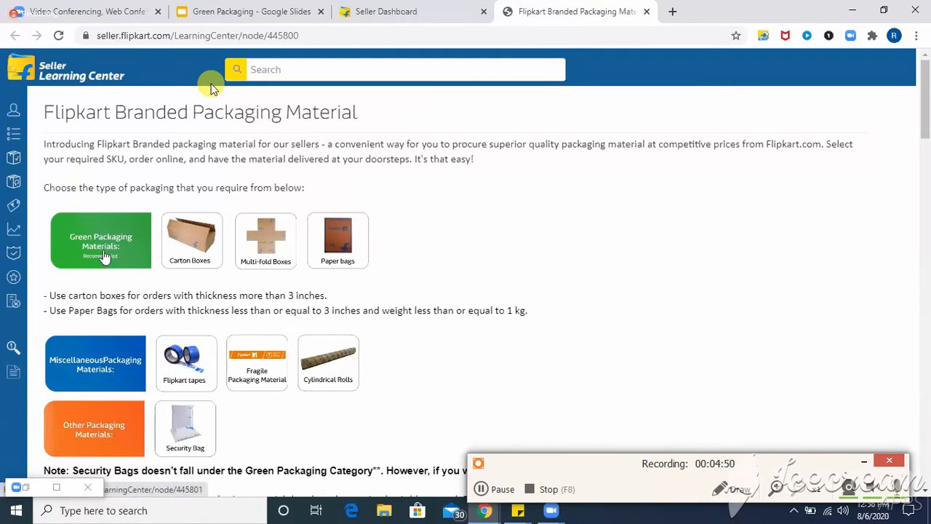
mouse_move(204, 242)
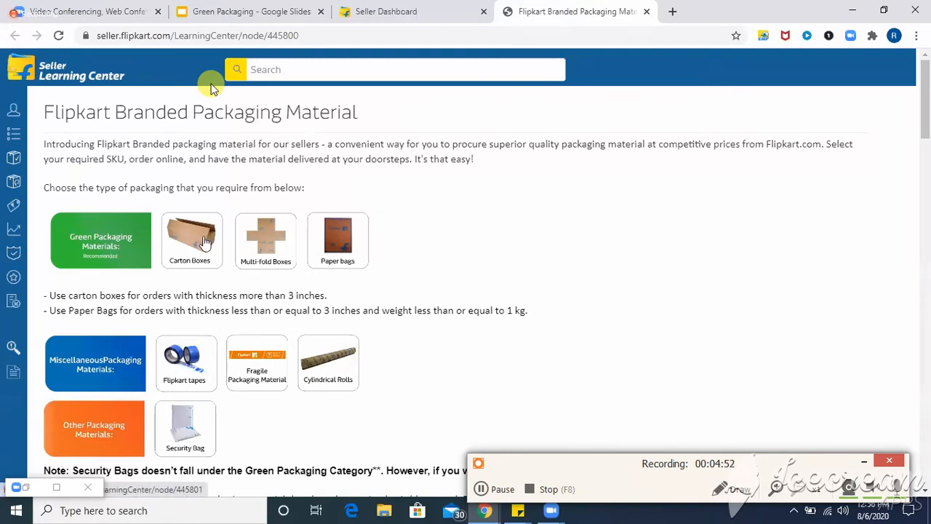
mouse_move(338, 240)
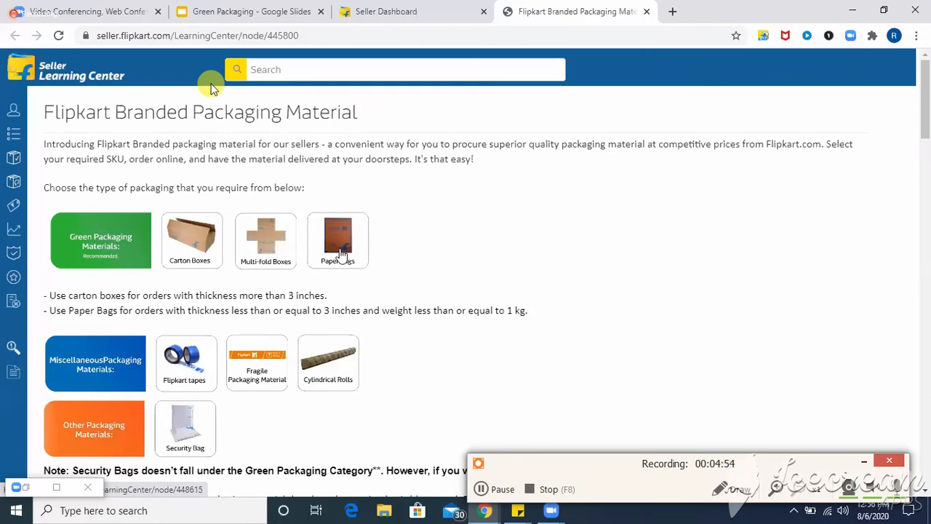
mouse_move(128, 384)
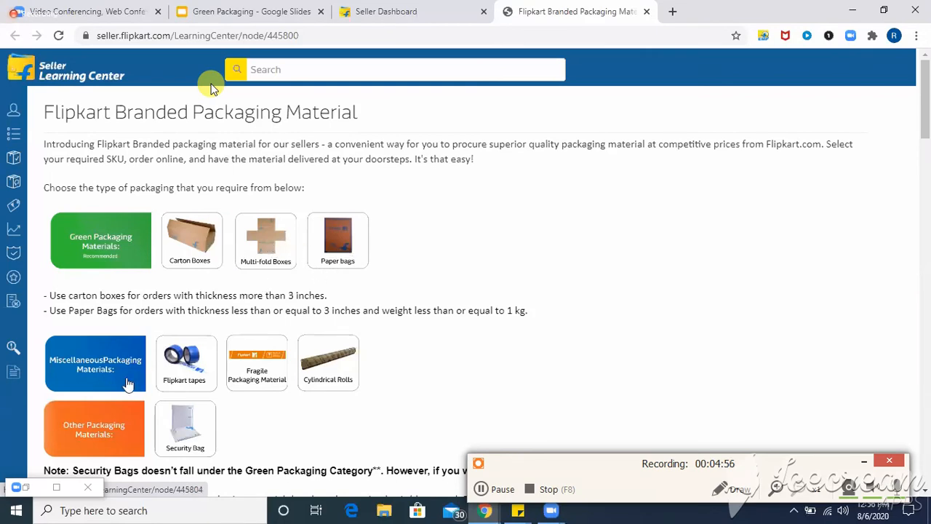
mouse_move(195, 398)
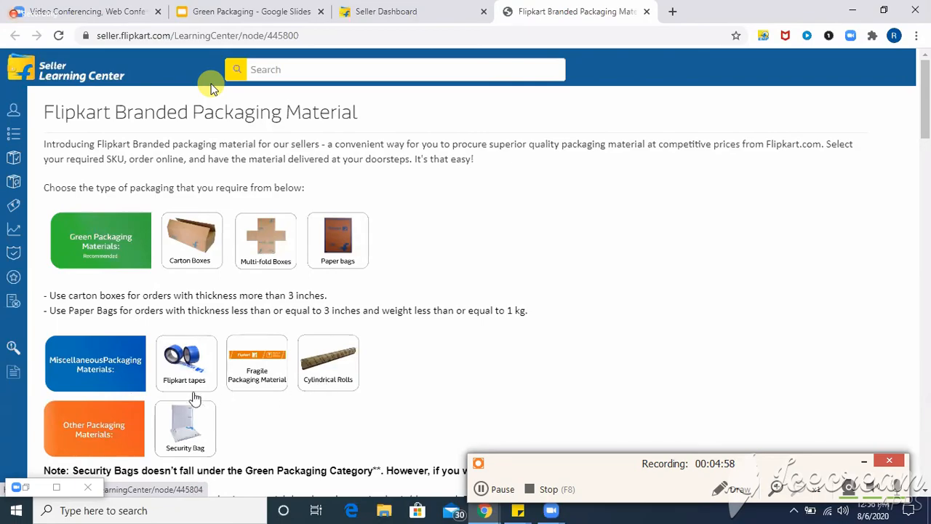